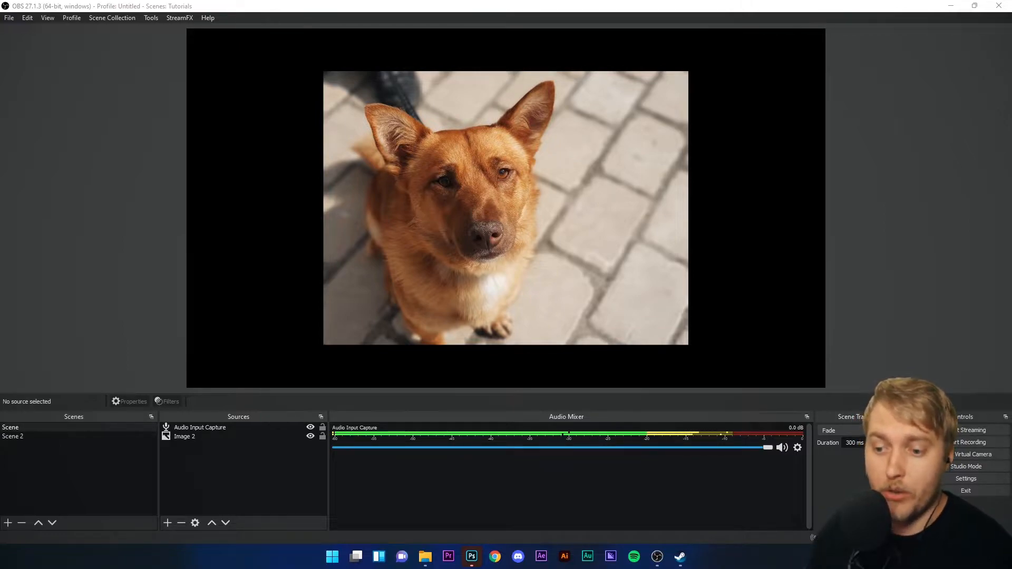
Select the Audio Input Capture source and bring up its mixer channel options menu
{"action": "left_click", "coordinate": [201, 427]}
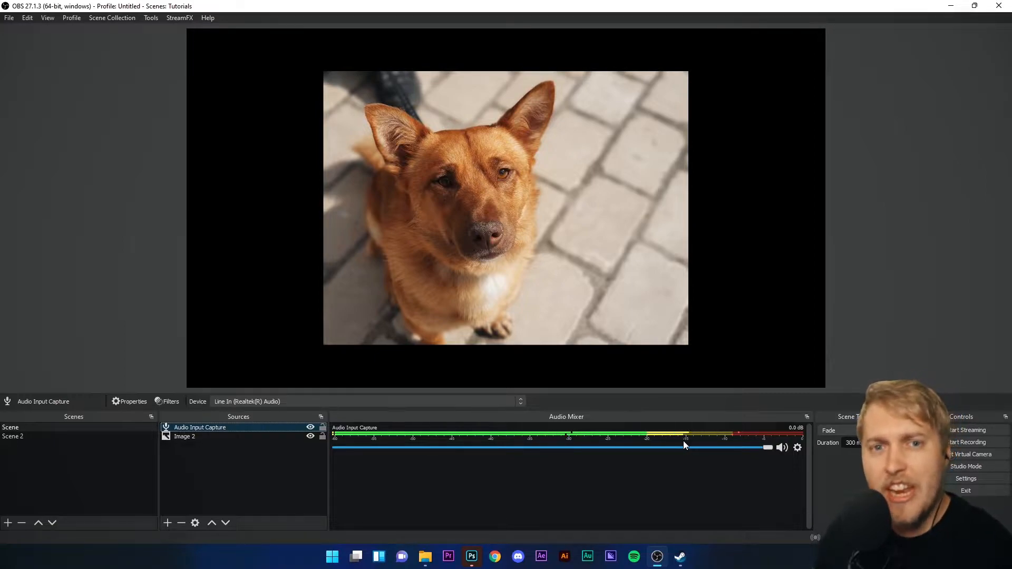
{"action": "mouse_move", "coordinate": [670, 495]}
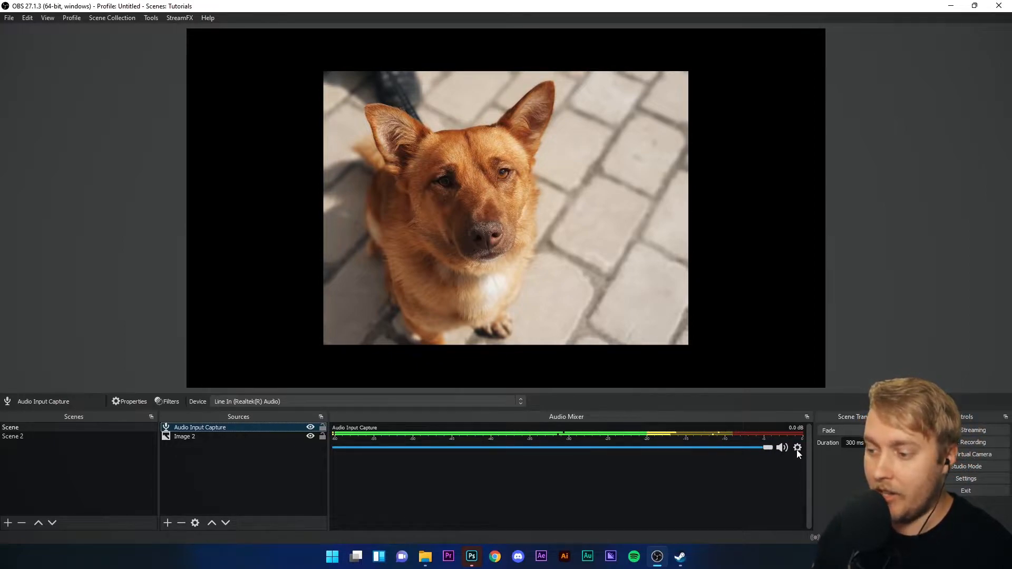
{"action": "left_click", "coordinate": [798, 447]}
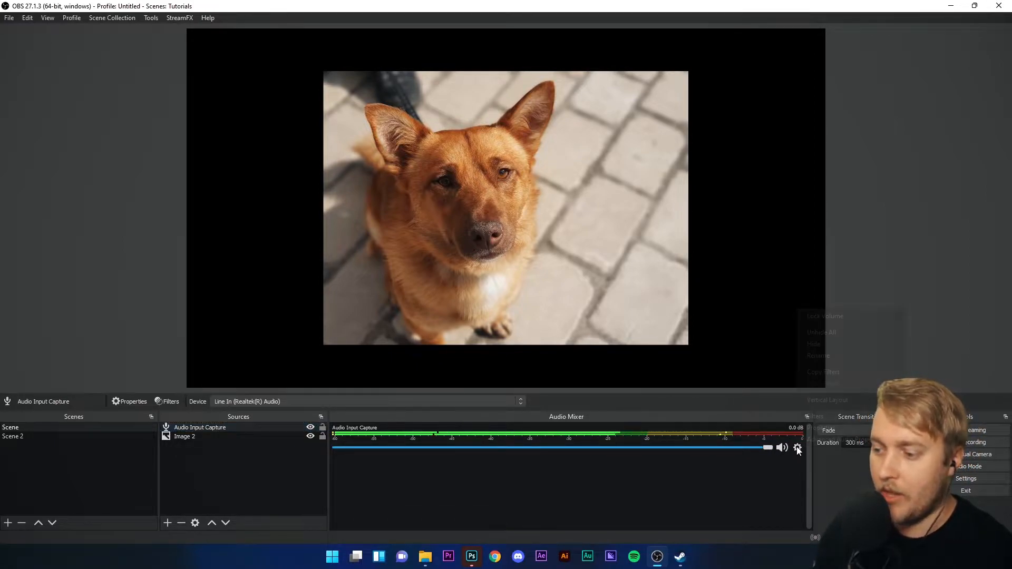
{"action": "left_click", "coordinate": [799, 447]}
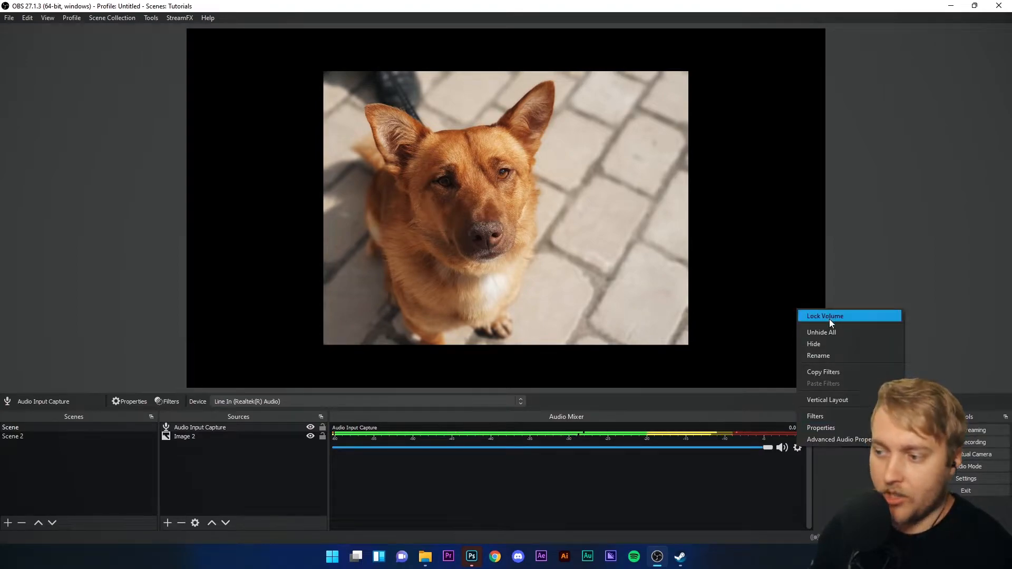
{"action": "mouse_move", "coordinate": [815, 416]}
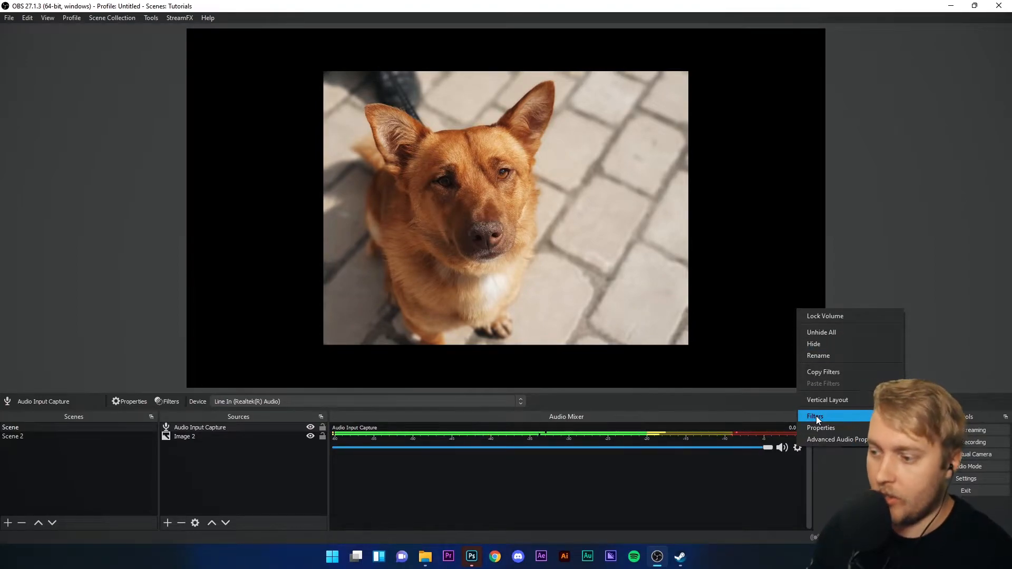
Remove the old Audio Move filter and add a Compressor filter with default settings
{"action": "left_click", "coordinate": [816, 415]}
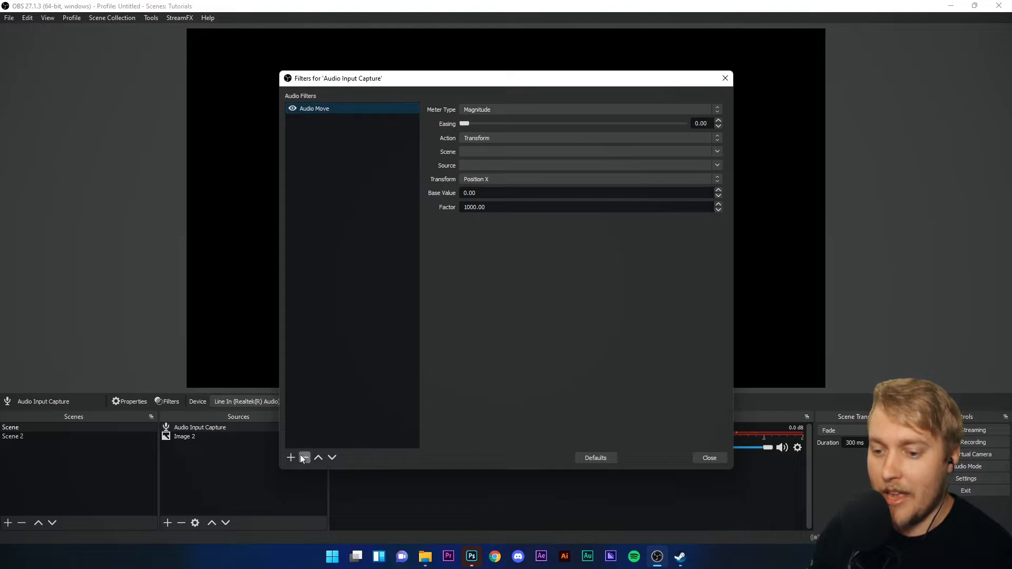
{"action": "left_click", "coordinate": [304, 458]}
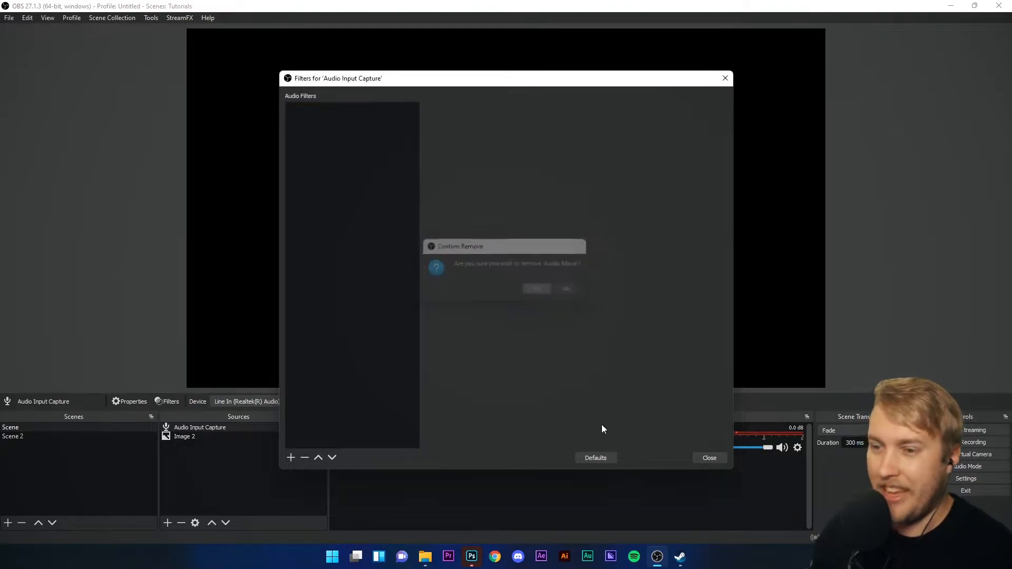
{"action": "left_click", "coordinate": [535, 289]}
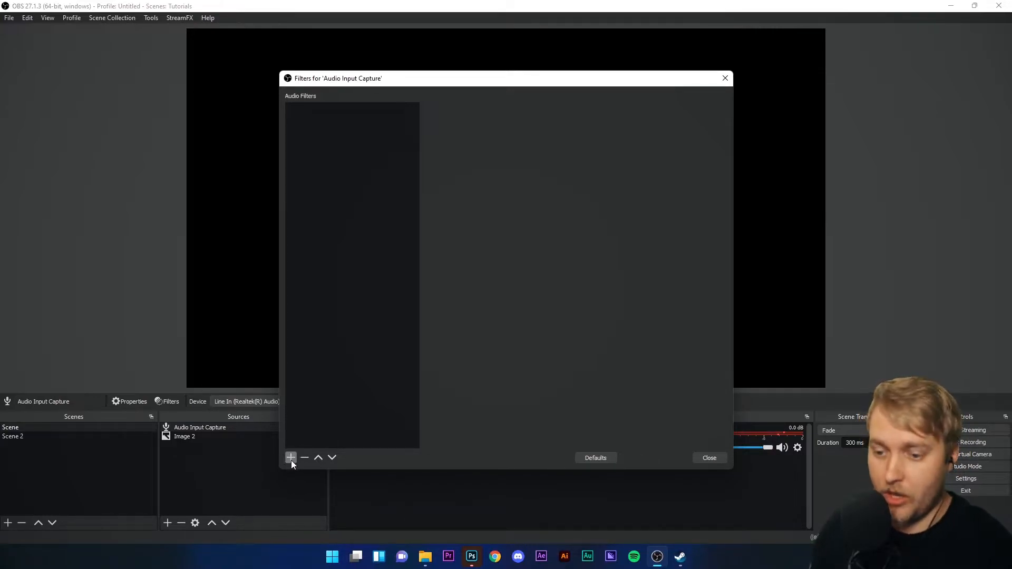
{"action": "left_click", "coordinate": [290, 458]}
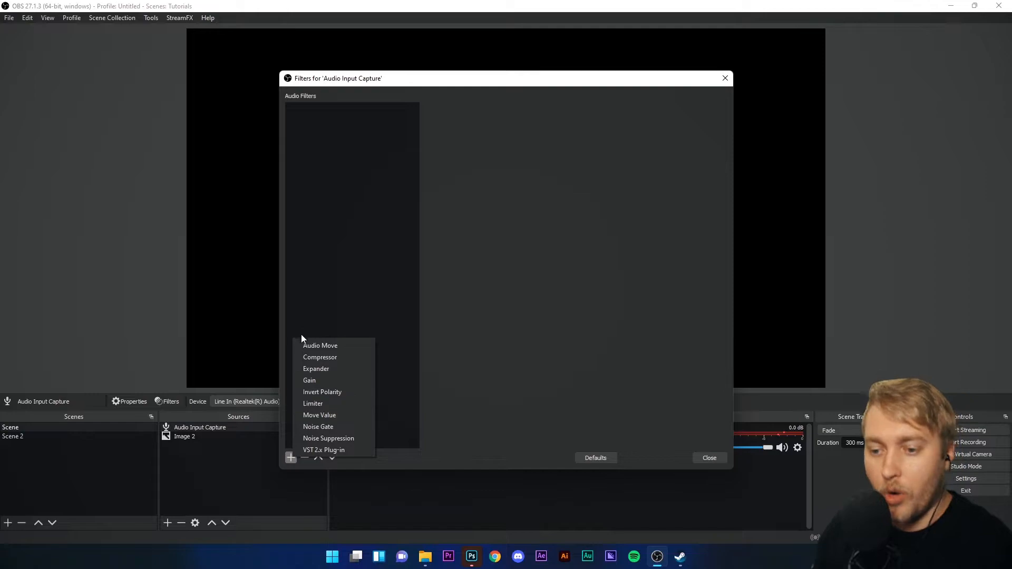
{"action": "mouse_move", "coordinate": [319, 358]}
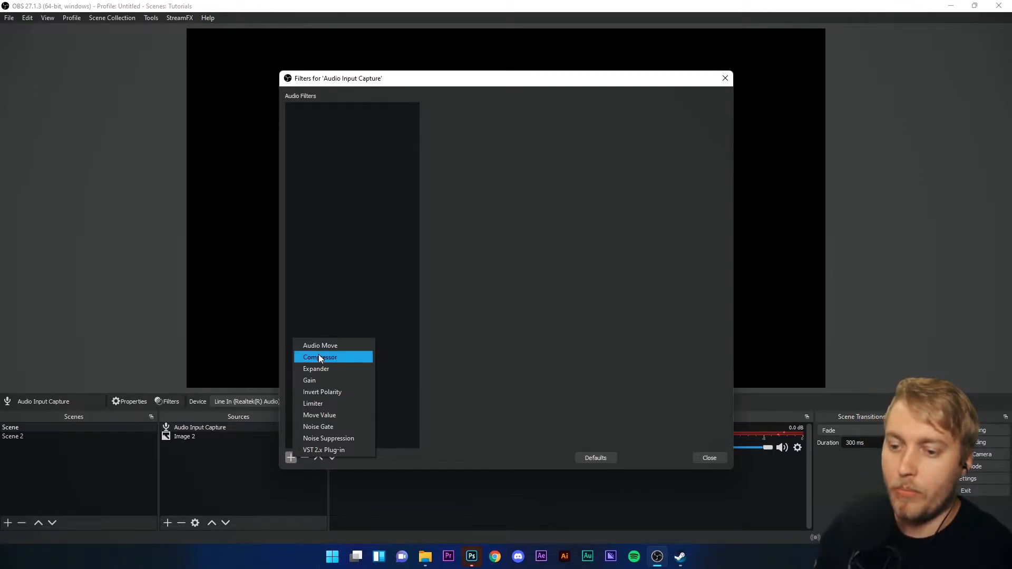
{"action": "left_click", "coordinate": [321, 358]}
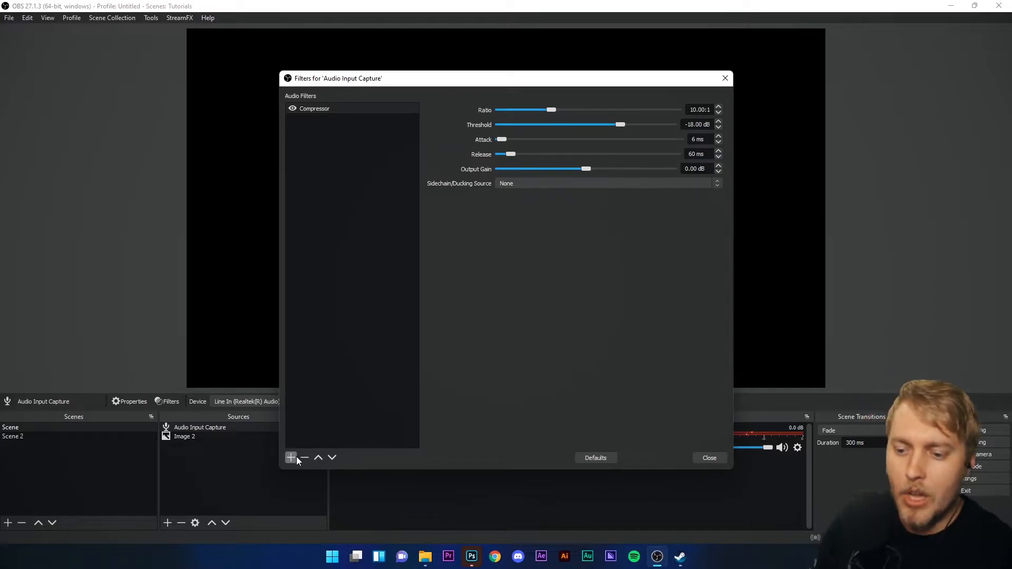
Add an Expander filter after the Compressor, keeping its default name and values
{"action": "left_click", "coordinate": [291, 457]}
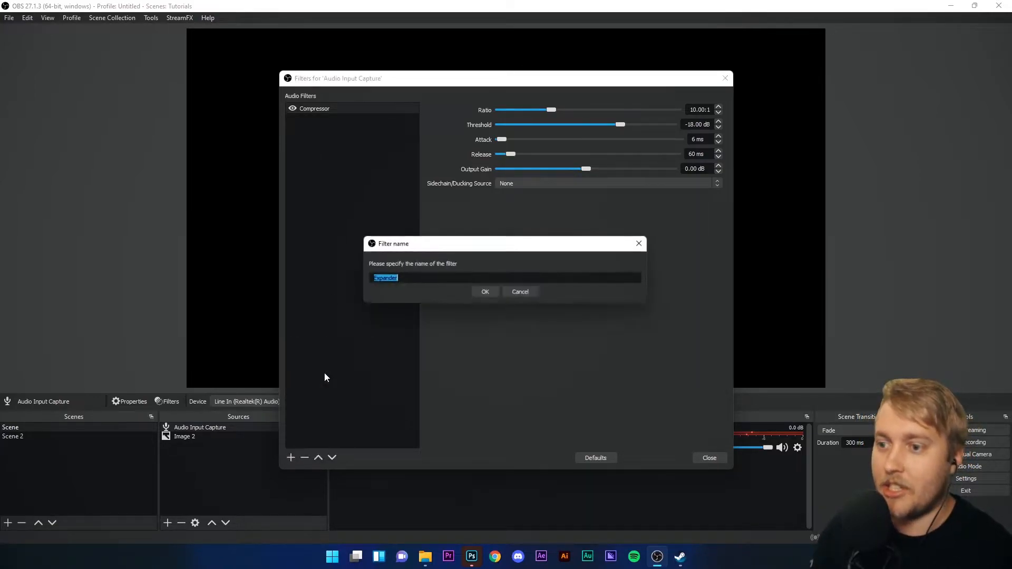
{"action": "left_click", "coordinate": [485, 291]}
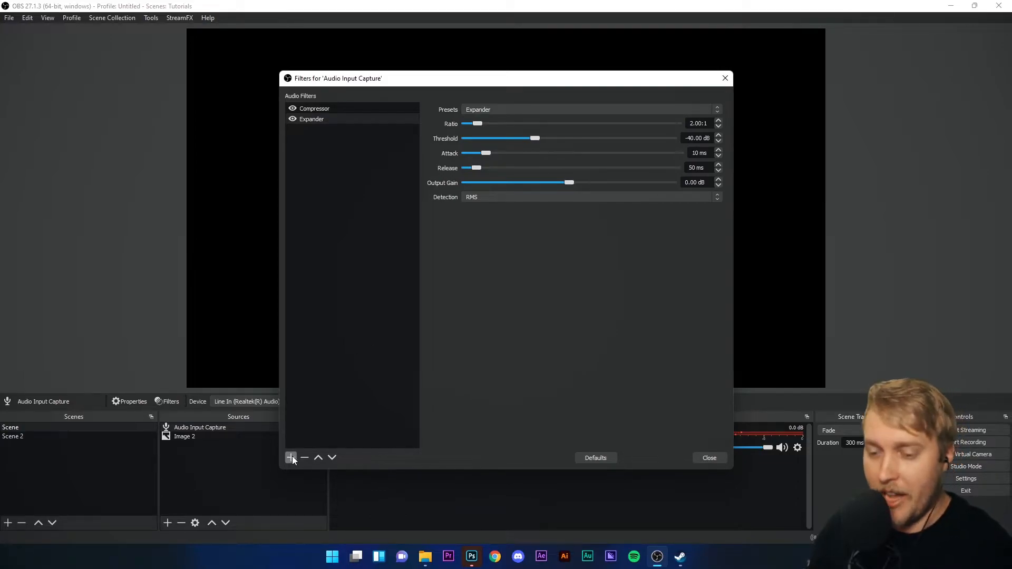
{"action": "left_click", "coordinate": [291, 457]}
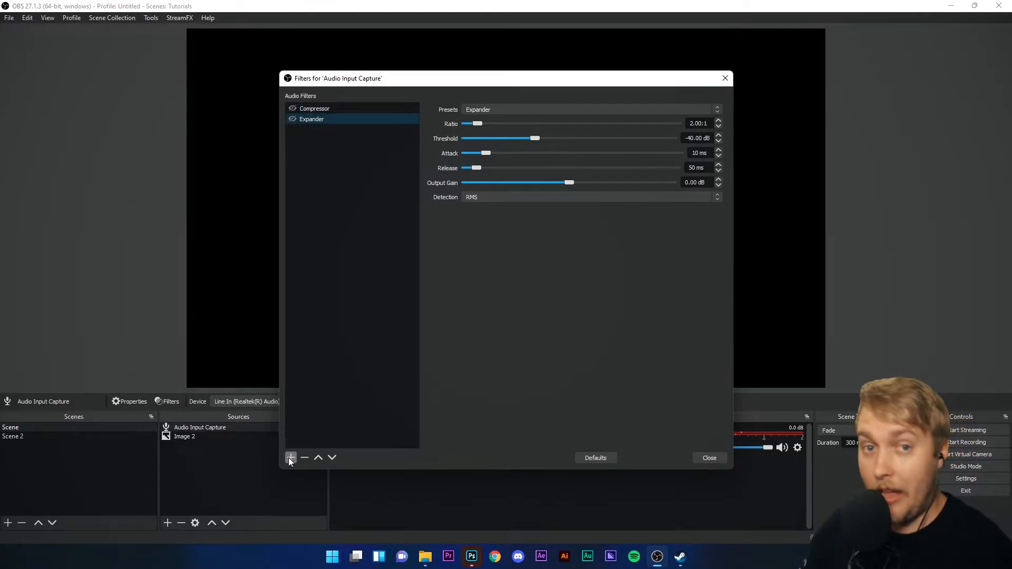
Add a Gain filter after the Expander and settle its level at about 5.1 dB
{"action": "left_click", "coordinate": [290, 457]}
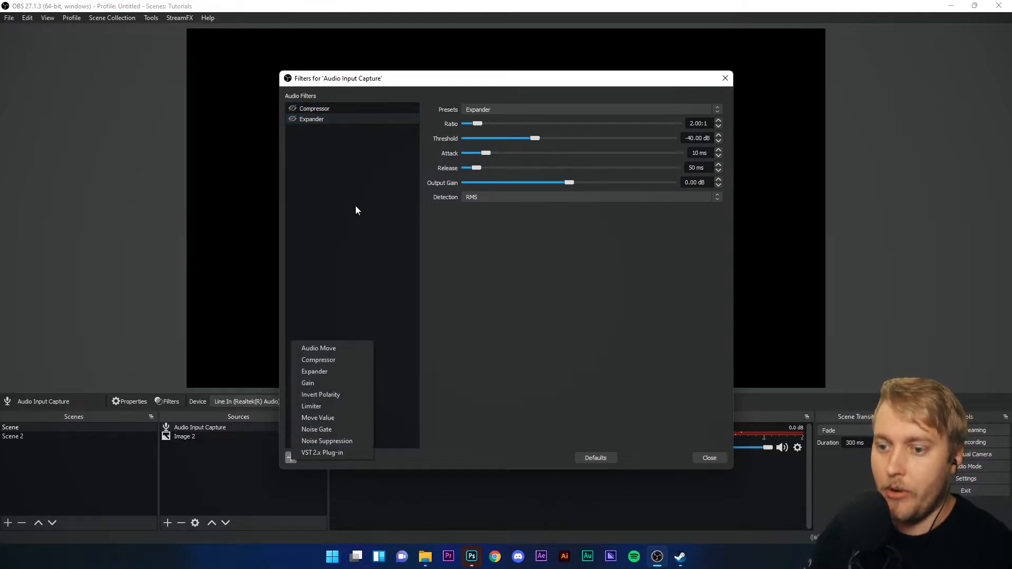
{"action": "left_click", "coordinate": [308, 383]}
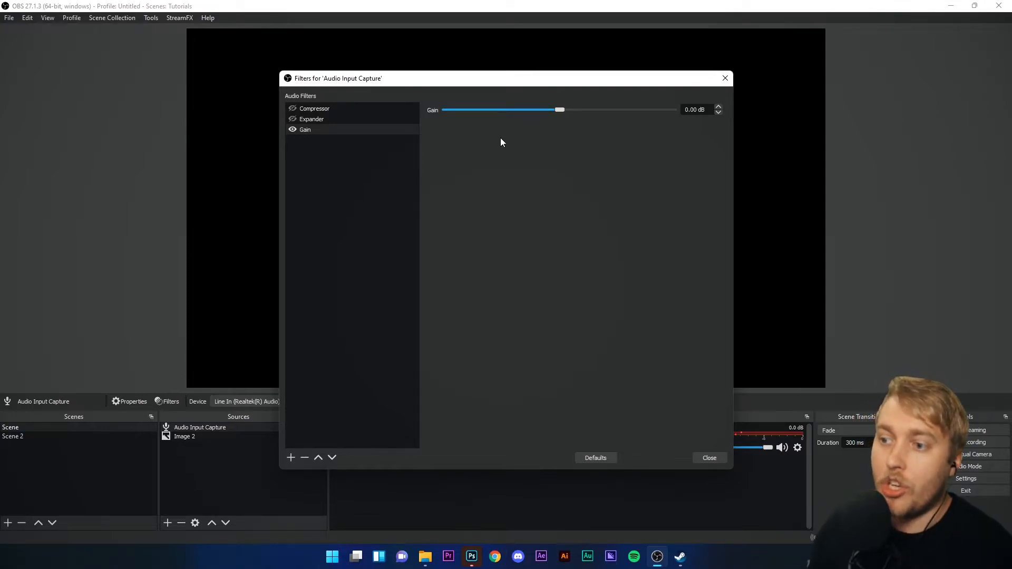
{"action": "left_click_drag", "start_coordinate": [559, 109], "coordinate": [590, 108]}
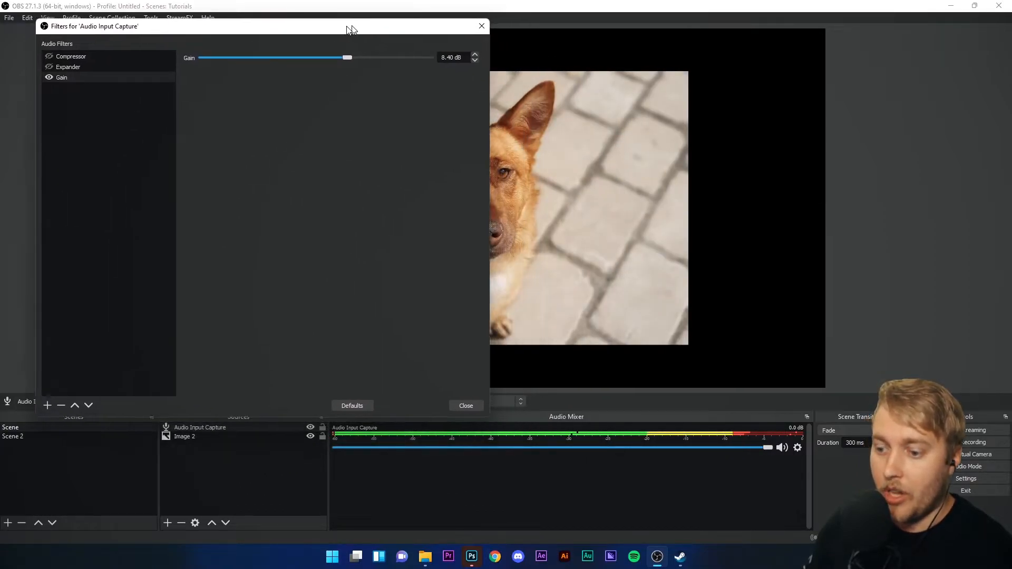
{"action": "left_click_drag", "start_coordinate": [349, 58], "coordinate": [210, 60]}
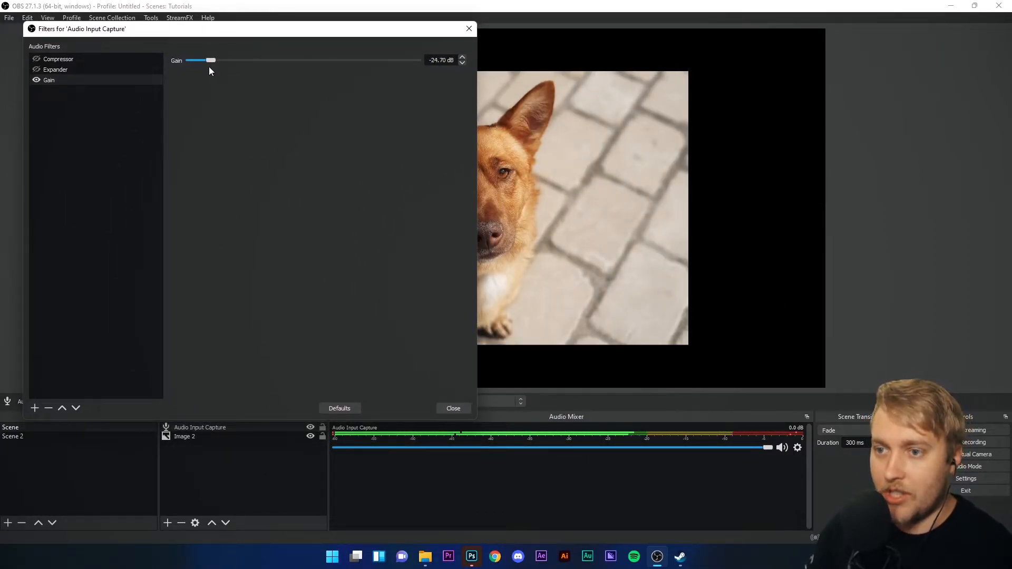
{"action": "left_click_drag", "start_coordinate": [207, 60], "coordinate": [213, 60]}
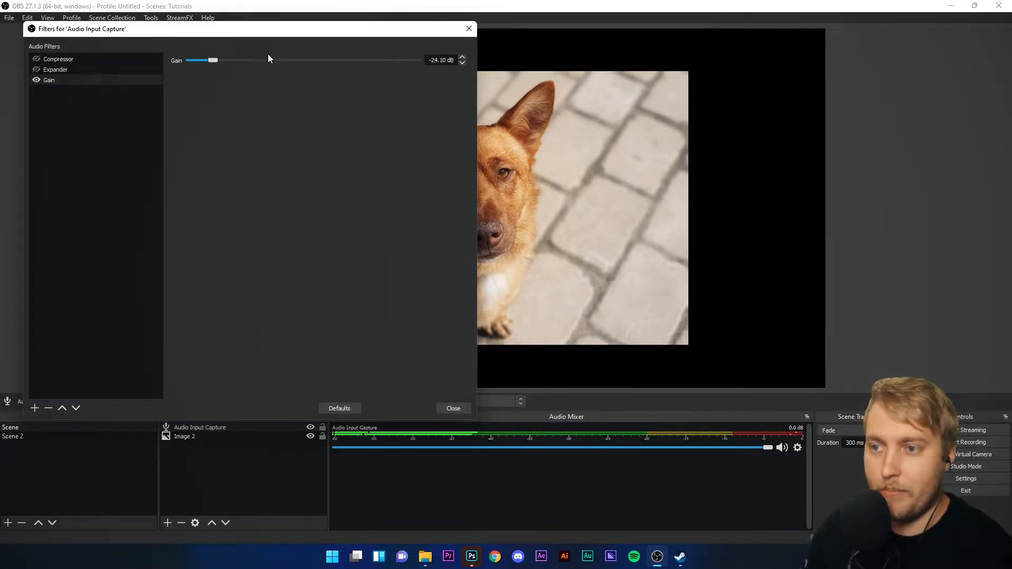
{"action": "left_click_drag", "start_coordinate": [213, 60], "coordinate": [362, 60]}
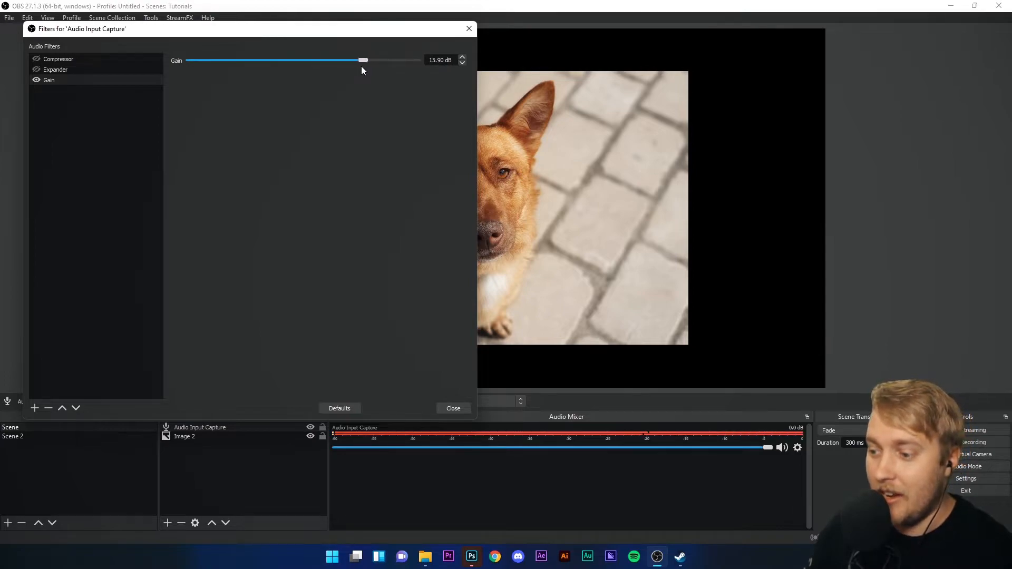
{"action": "left_click_drag", "start_coordinate": [364, 61], "coordinate": [360, 60]}
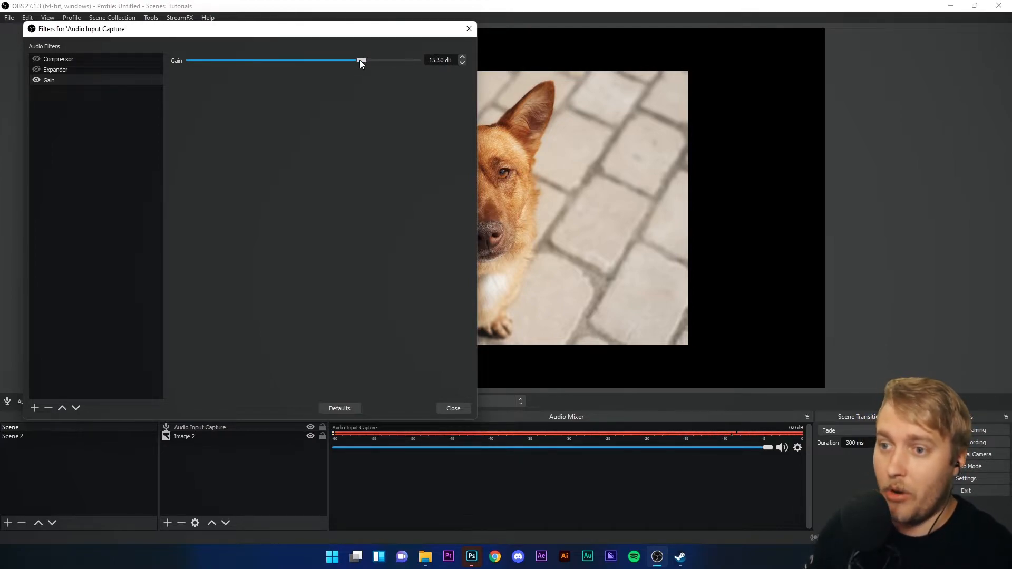
{"action": "left_click_drag", "start_coordinate": [361, 60], "coordinate": [323, 60]}
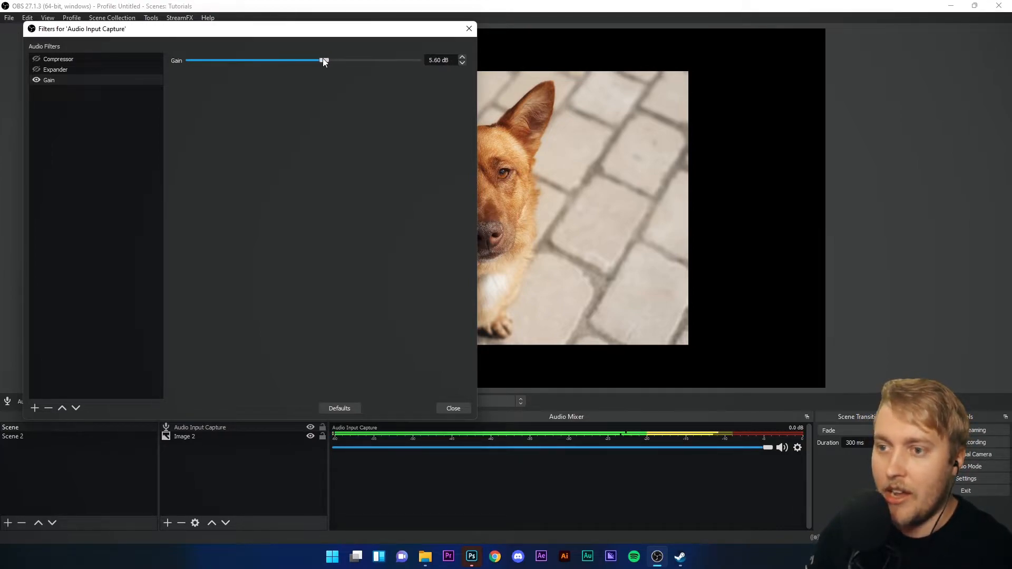
{"action": "left_click_drag", "start_coordinate": [323, 60], "coordinate": [321, 60]}
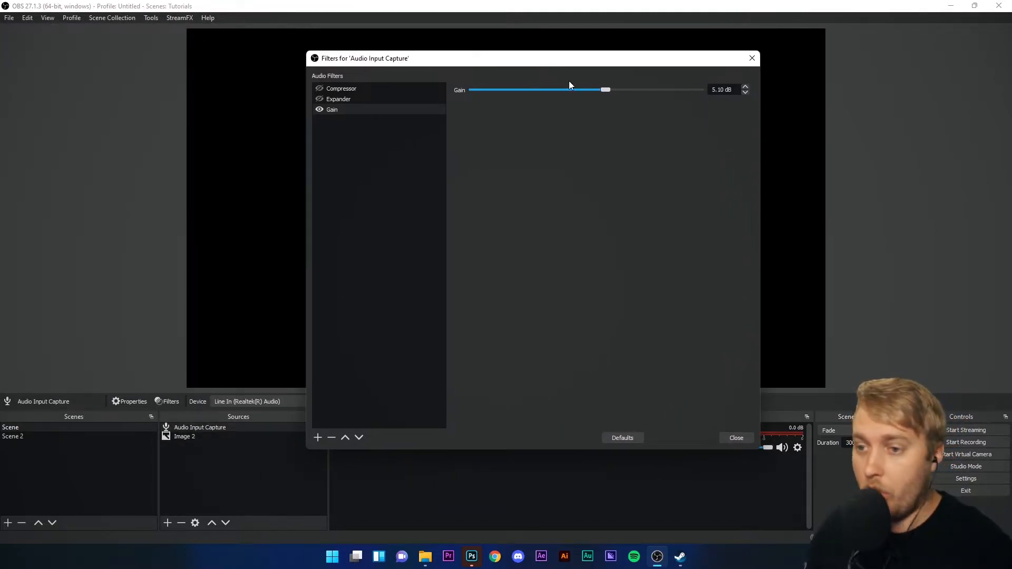
{"action": "mouse_move", "coordinate": [339, 121]}
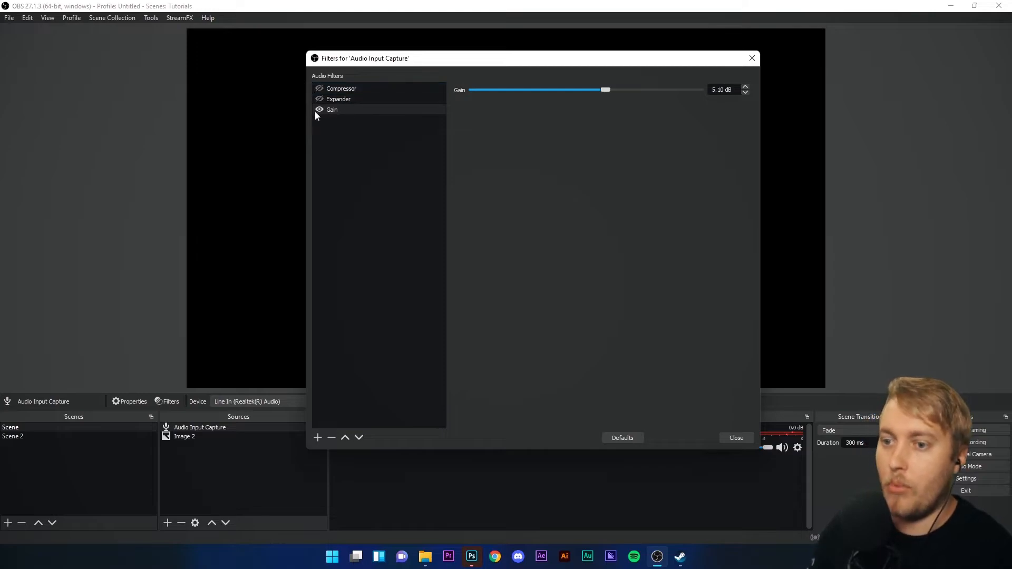
{"action": "left_click", "coordinate": [318, 438]}
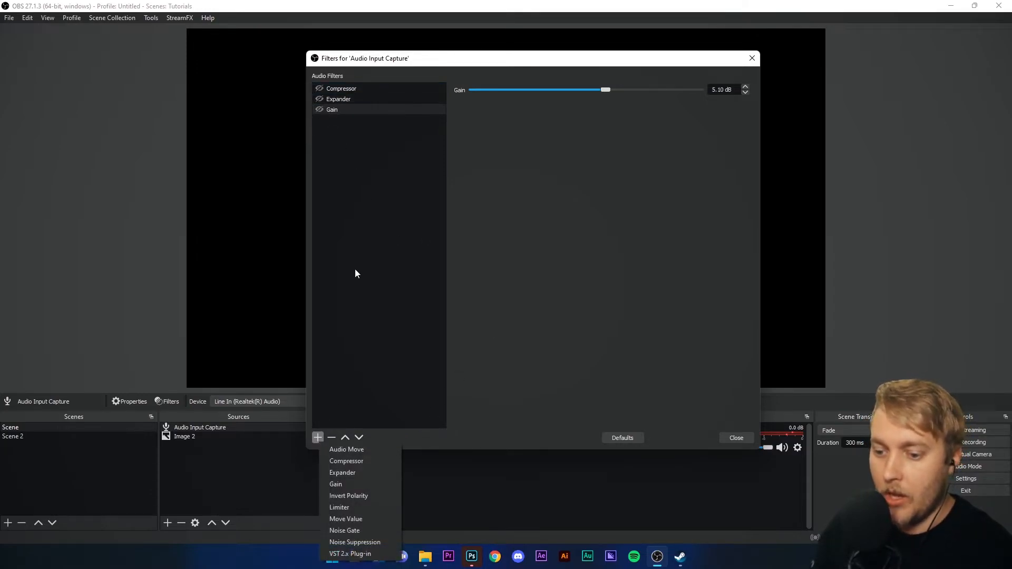
{"action": "mouse_move", "coordinate": [349, 496]}
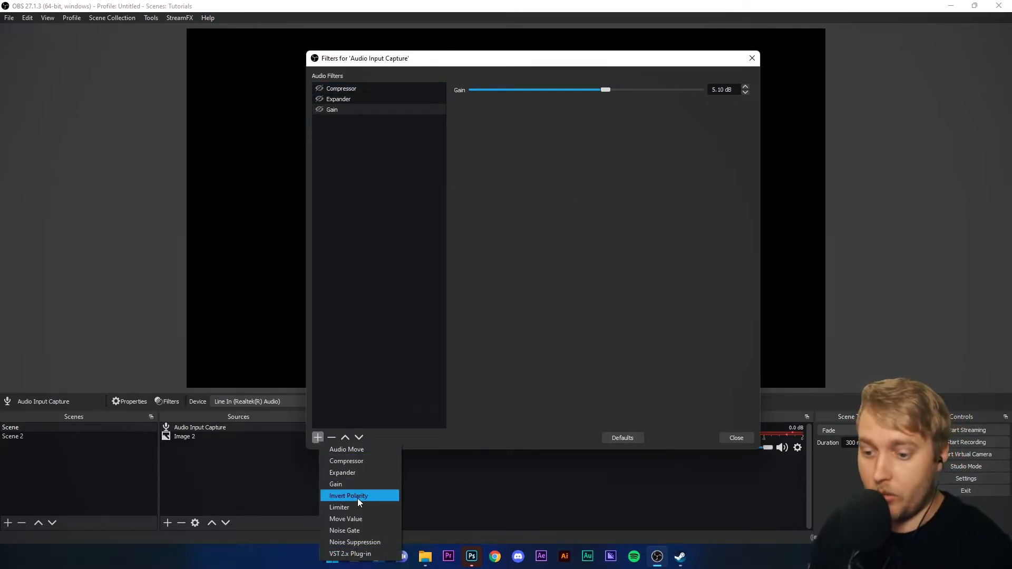
Add a Limiter with default name and lower its threshold to about -20.30 dB
{"action": "left_click", "coordinate": [339, 507]}
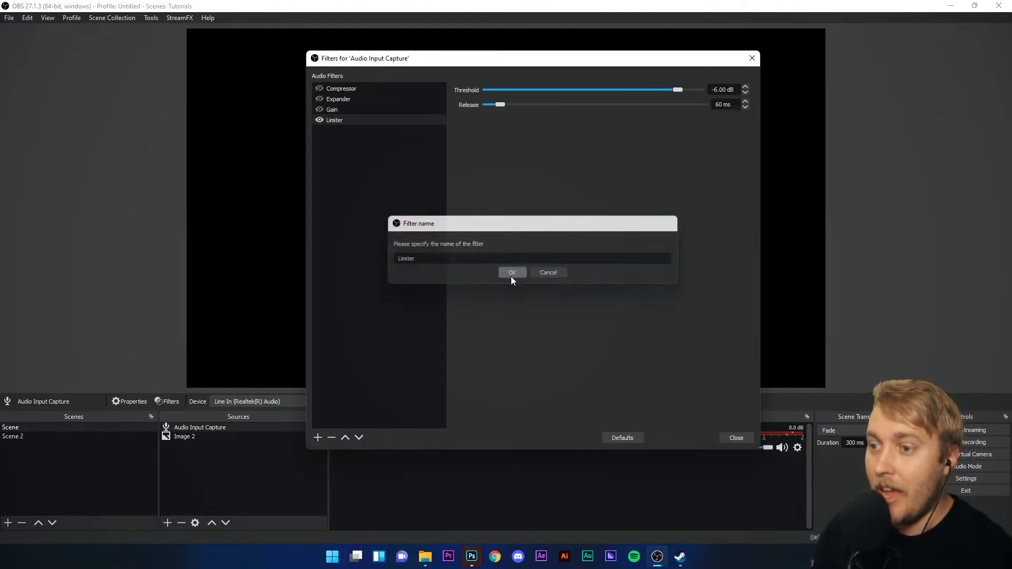
{"action": "left_click", "coordinate": [512, 272]}
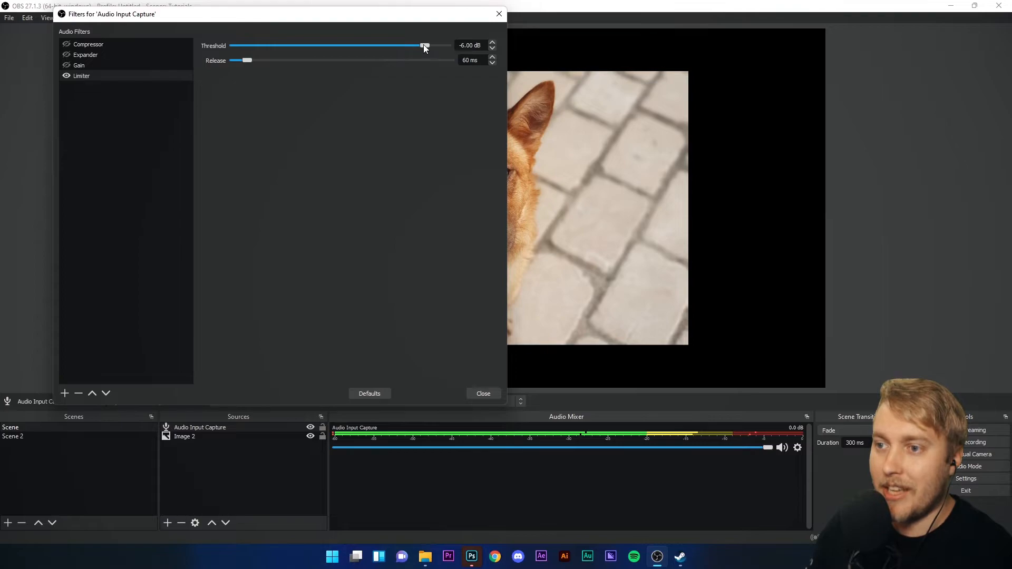
{"action": "left_click_drag", "start_coordinate": [423, 45], "coordinate": [375, 45]}
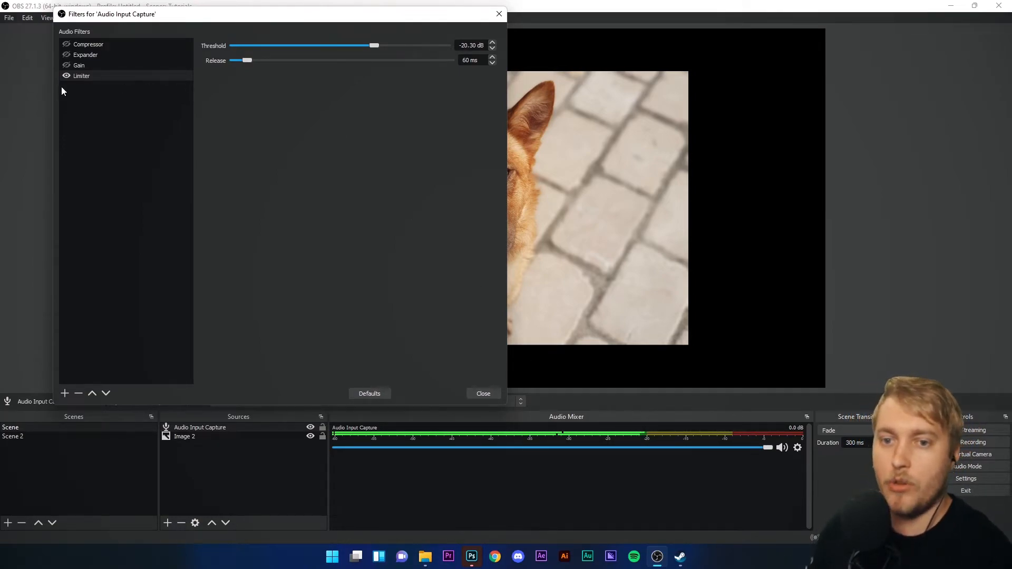
{"action": "left_click", "coordinate": [81, 76]}
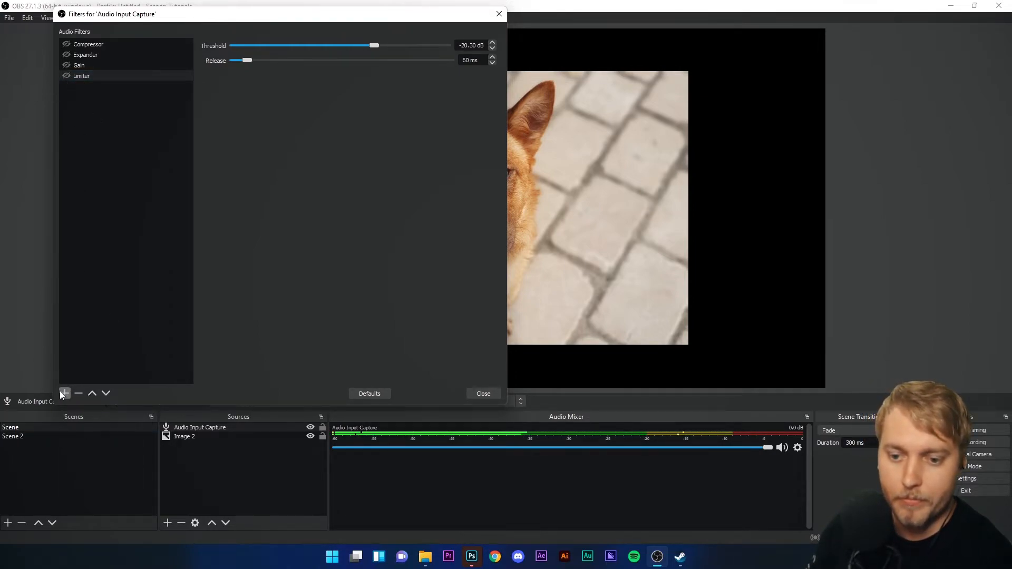
Add a Noise Gate with Close Threshold about -49 dB and Open Threshold about -18 dB
{"action": "left_click", "coordinate": [64, 393]}
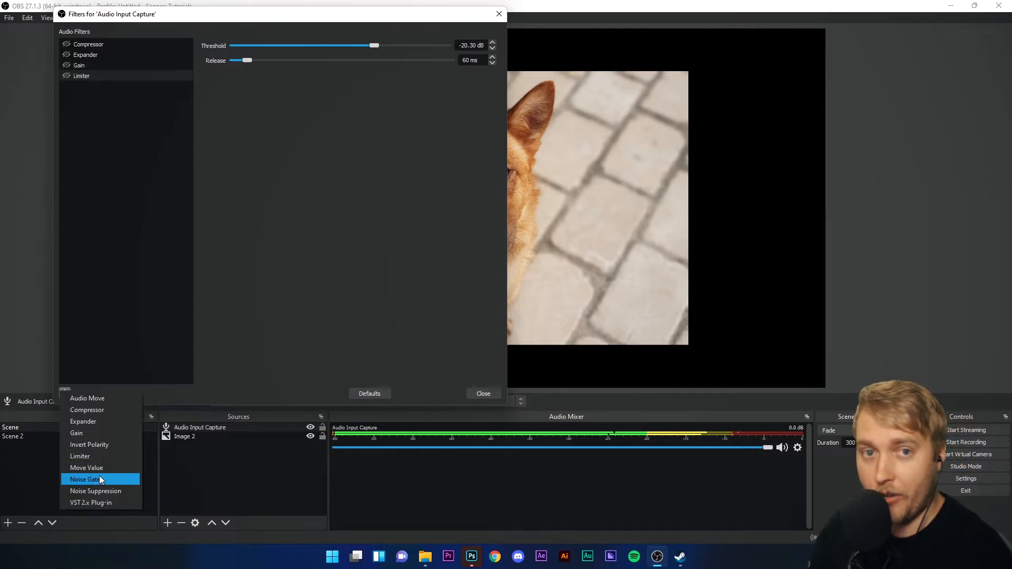
{"action": "mouse_move", "coordinate": [96, 490]}
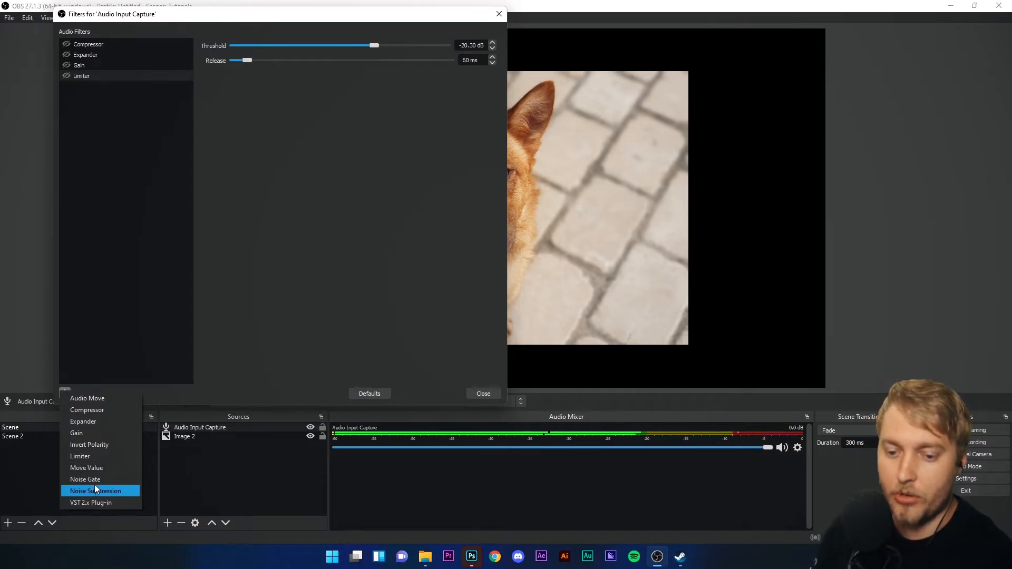
{"action": "mouse_move", "coordinate": [85, 479]}
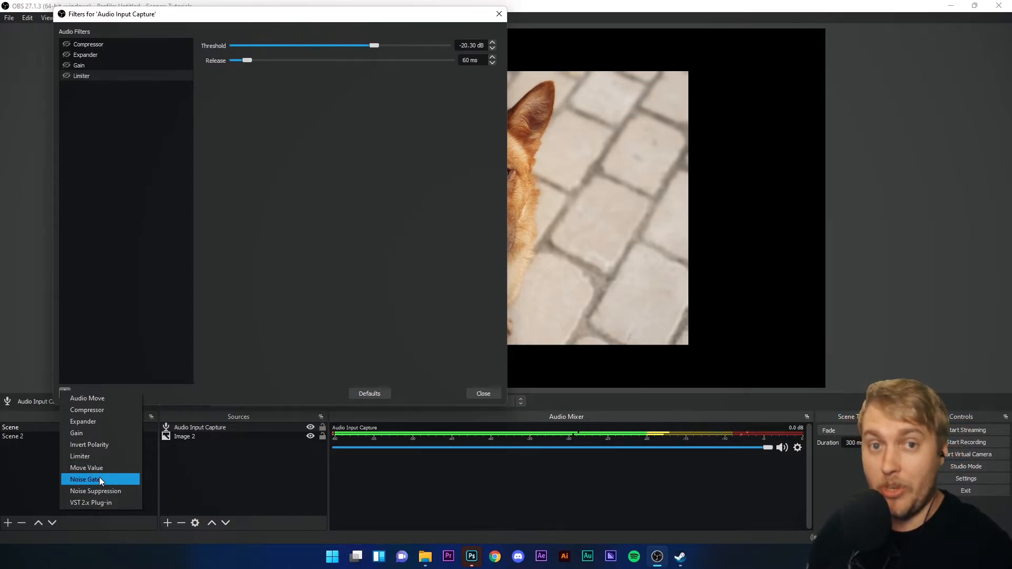
{"action": "left_click", "coordinate": [85, 478]}
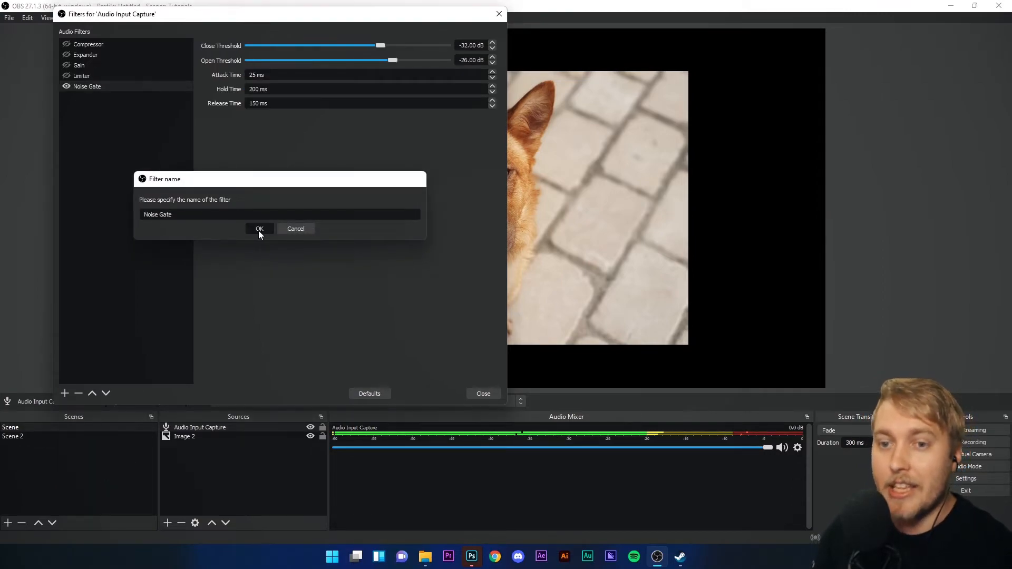
{"action": "left_click", "coordinate": [259, 229]}
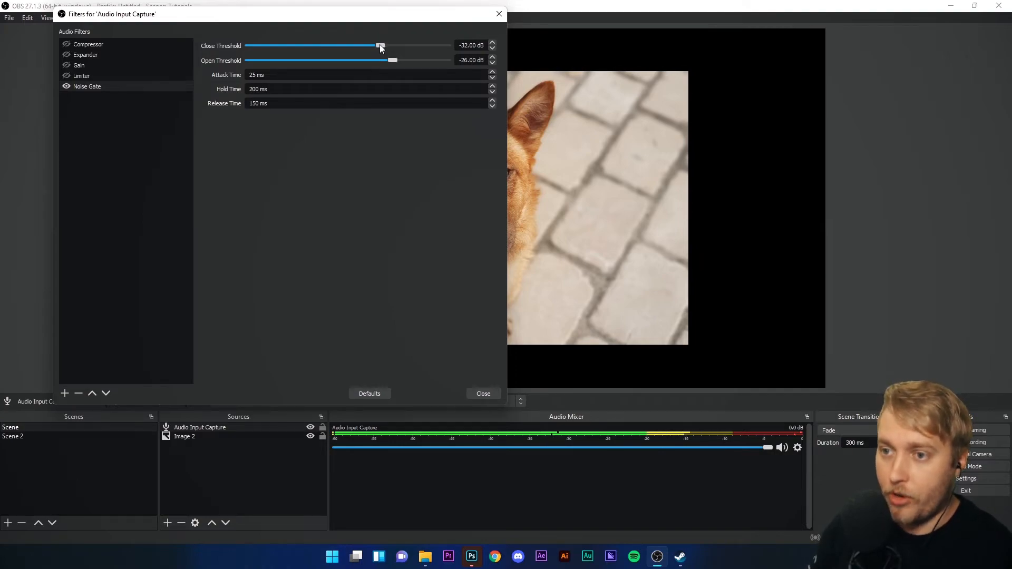
{"action": "left_click_drag", "start_coordinate": [380, 46], "coordinate": [344, 46]}
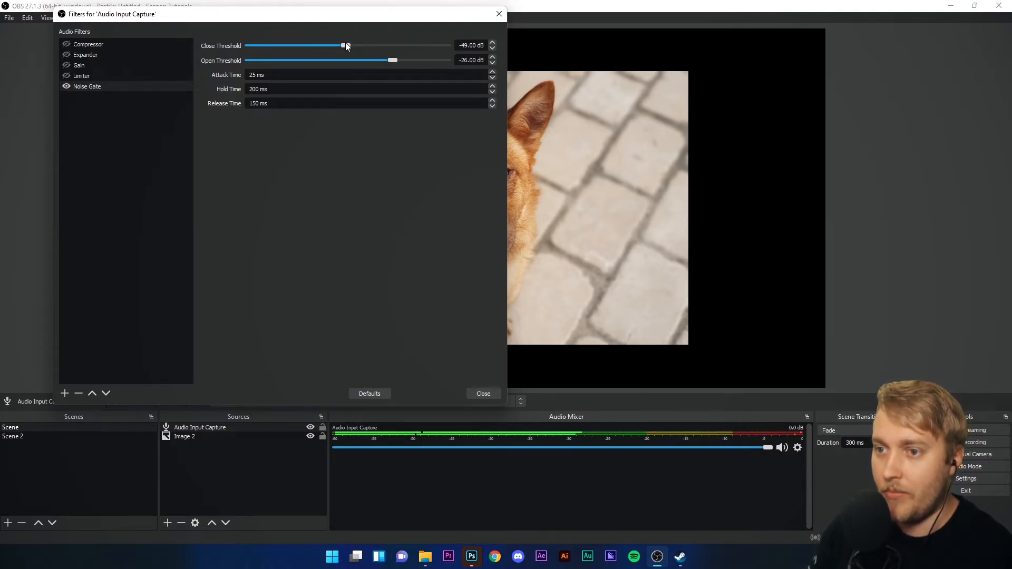
{"action": "left_click_drag", "start_coordinate": [392, 60], "coordinate": [410, 60]}
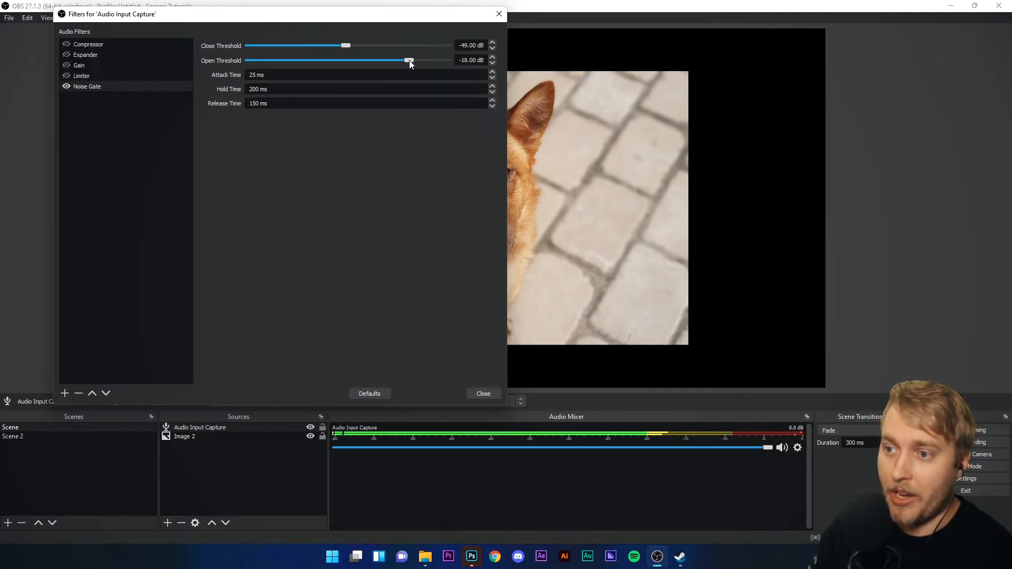
{"action": "left_click_drag", "start_coordinate": [408, 60], "coordinate": [417, 60]}
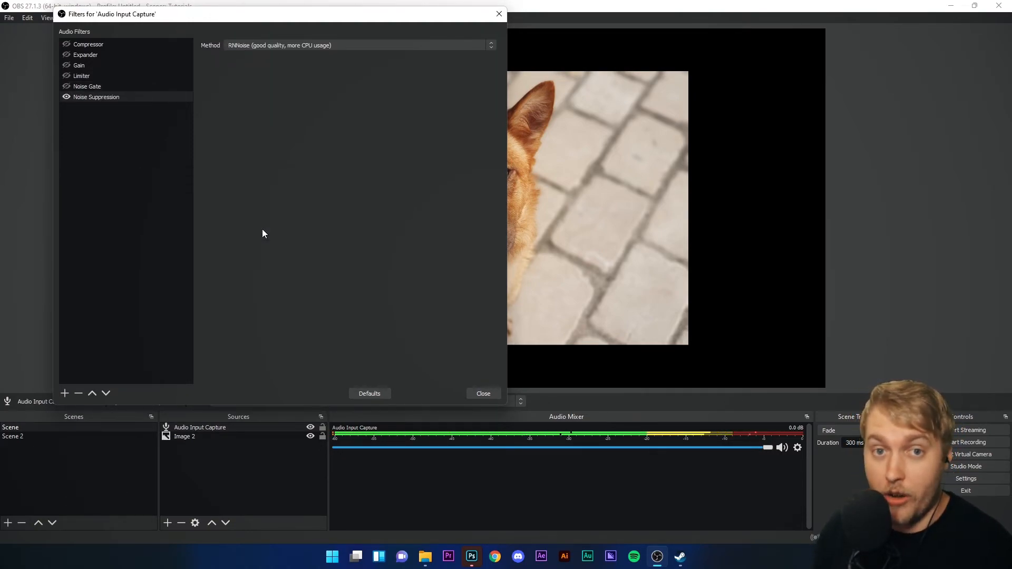
{"action": "mouse_move", "coordinate": [261, 227]}
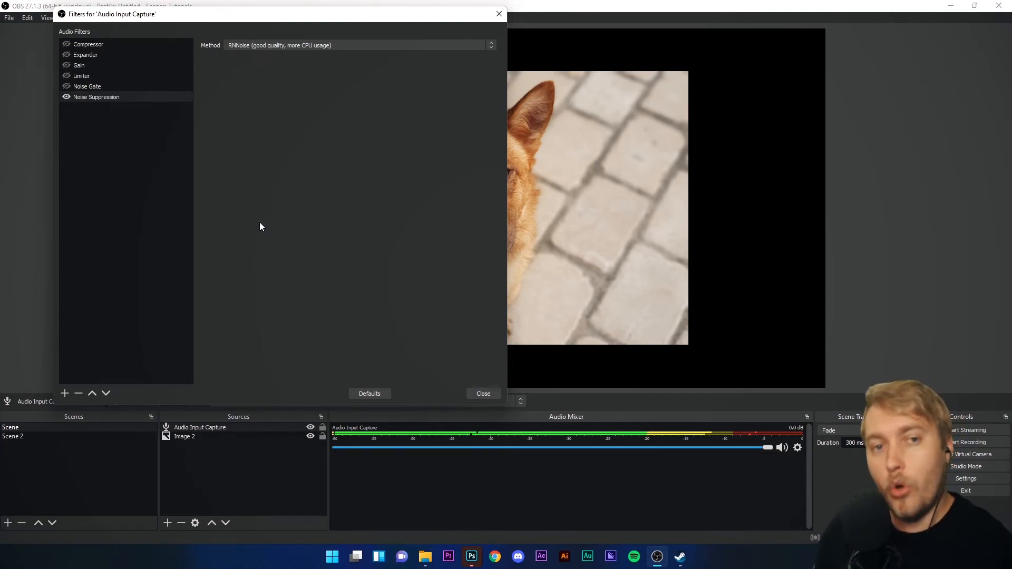
Try Speex suppression near -42 dB, revert the method to RNNoise and close the Filters window
{"action": "left_click", "coordinate": [358, 46]}
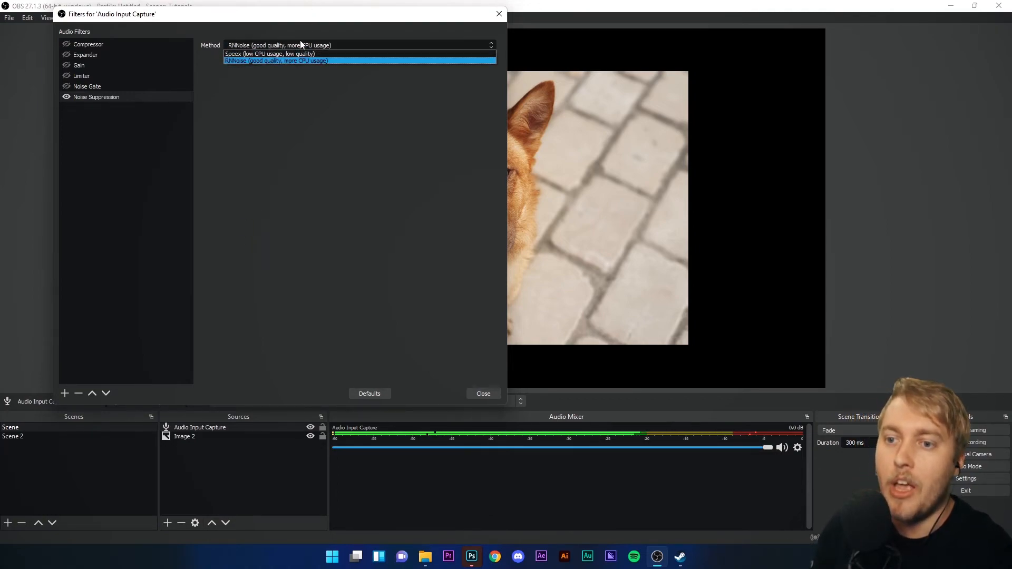
{"action": "left_click", "coordinate": [269, 54]}
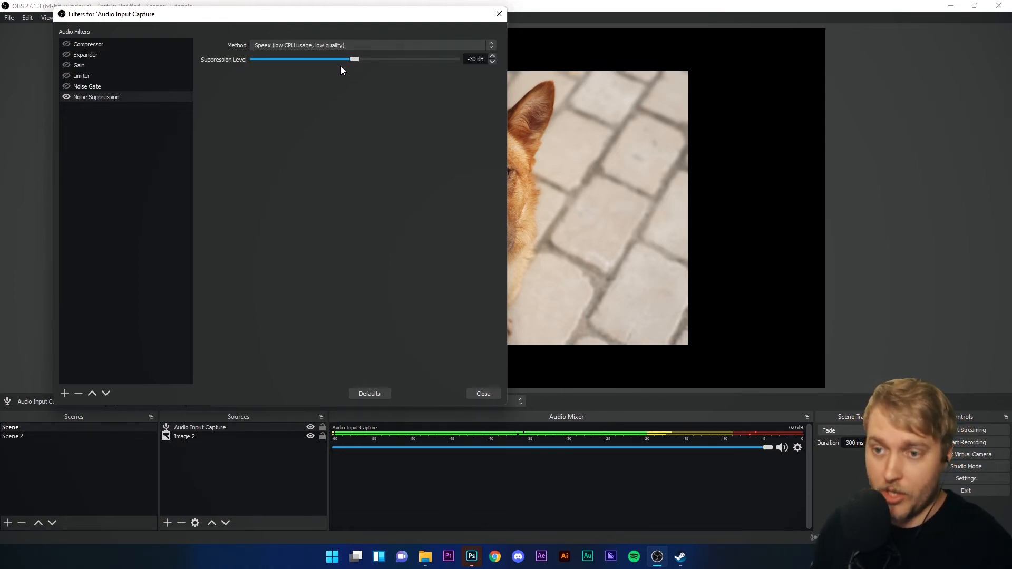
{"action": "left_click_drag", "start_coordinate": [355, 59], "coordinate": [316, 59]}
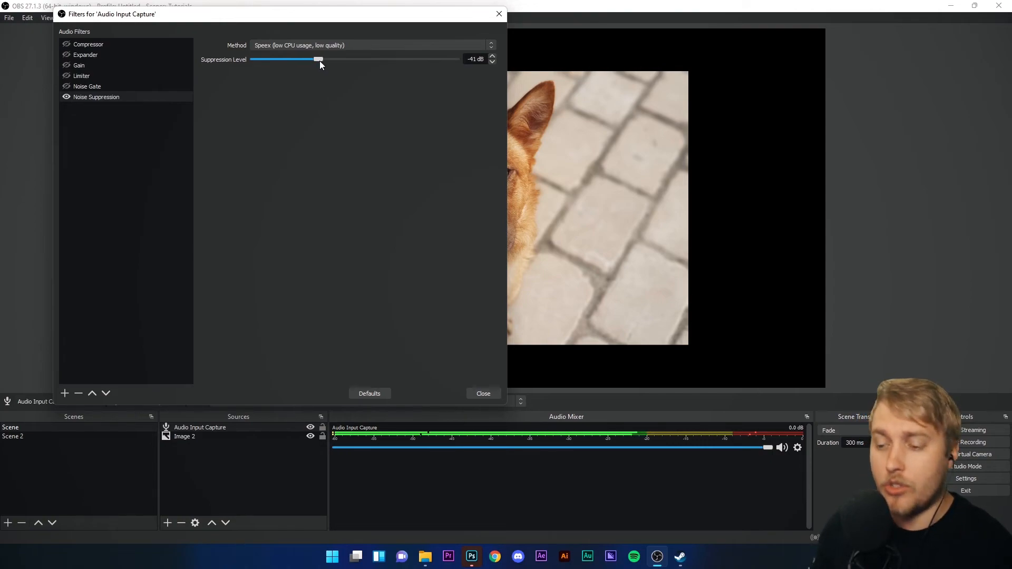
{"action": "left_click_drag", "start_coordinate": [319, 59], "coordinate": [314, 59]}
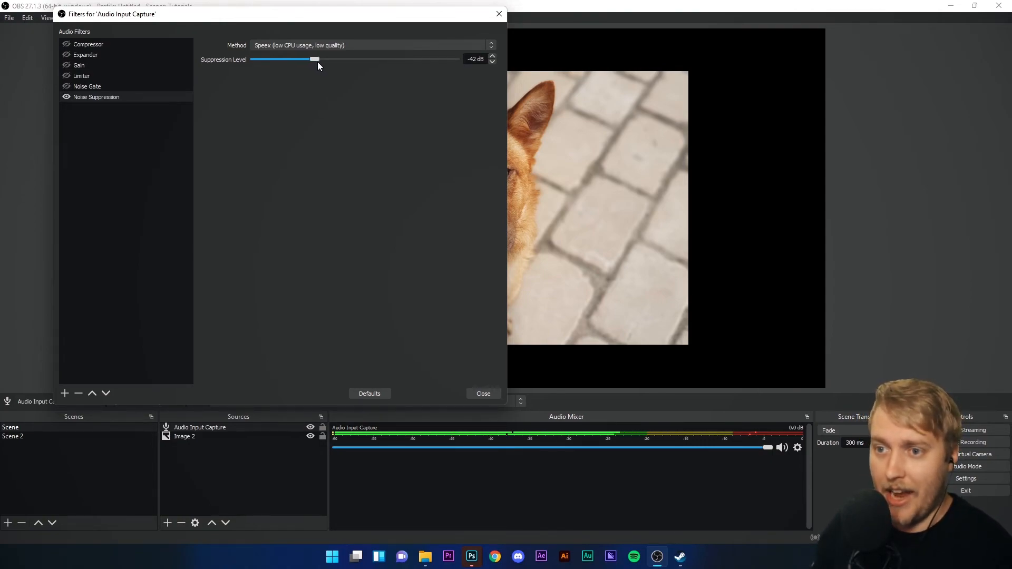
{"action": "left_click", "coordinate": [371, 45]}
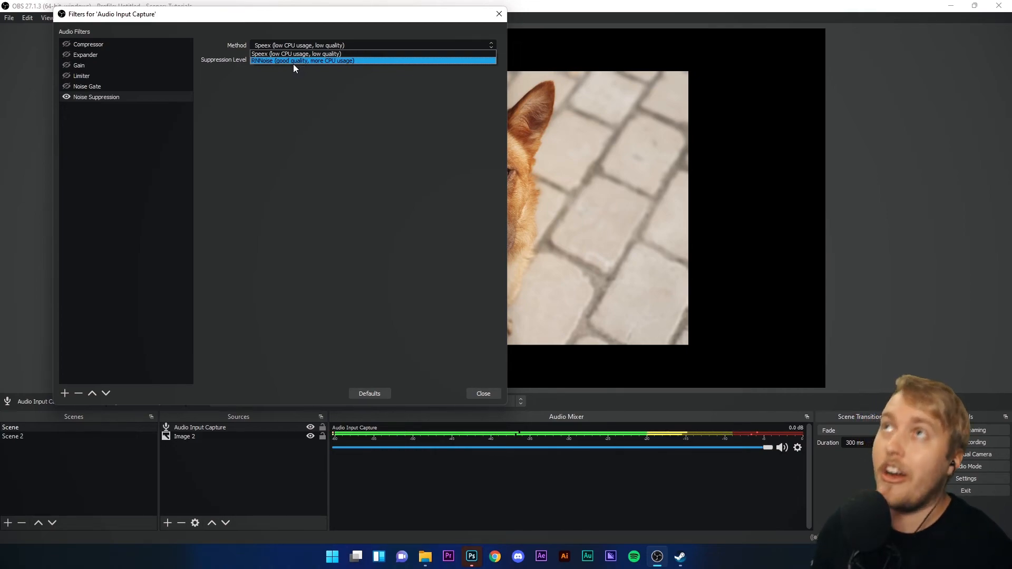
{"action": "left_click", "coordinate": [303, 60]}
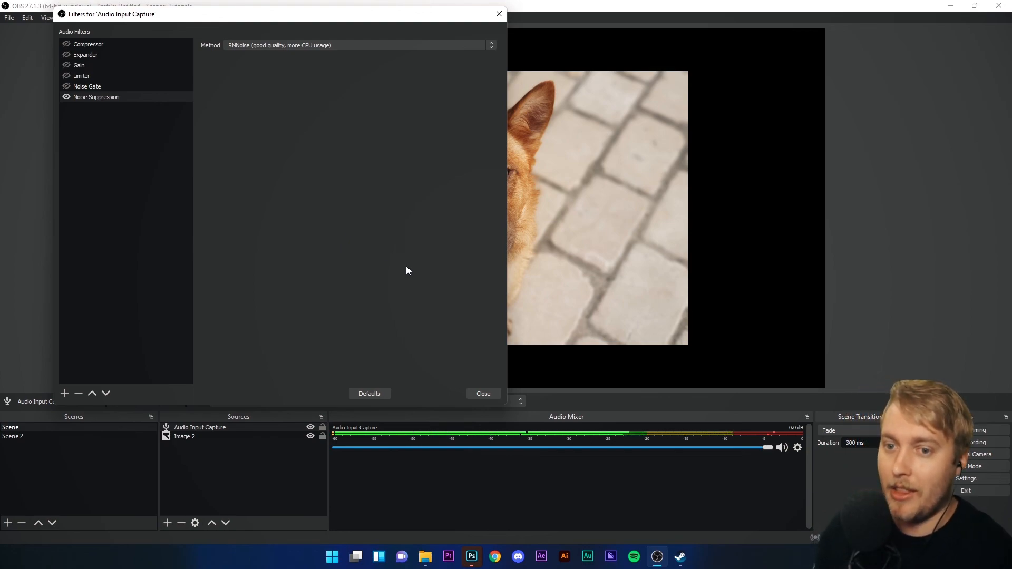
{"action": "left_click", "coordinate": [483, 394]}
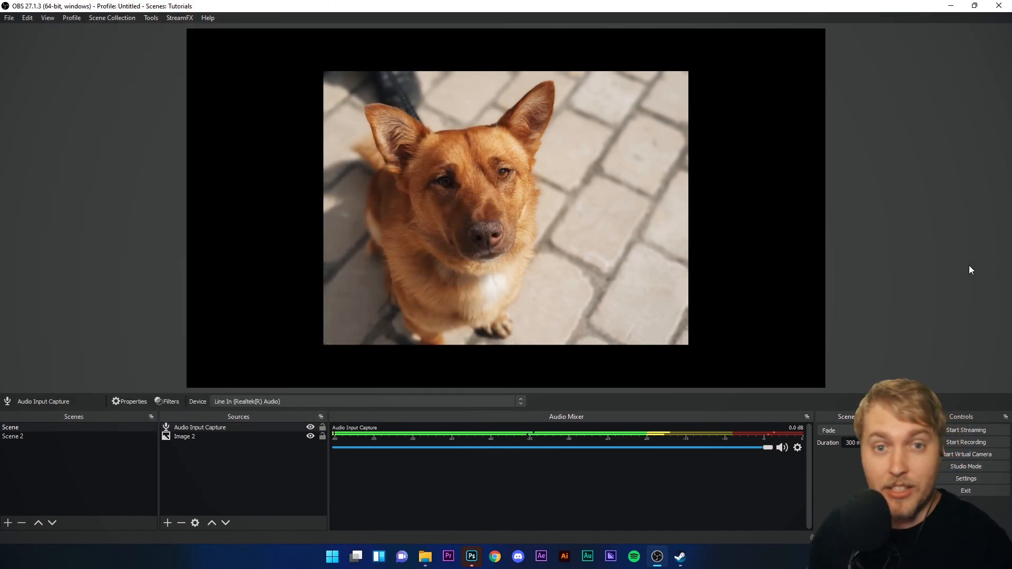